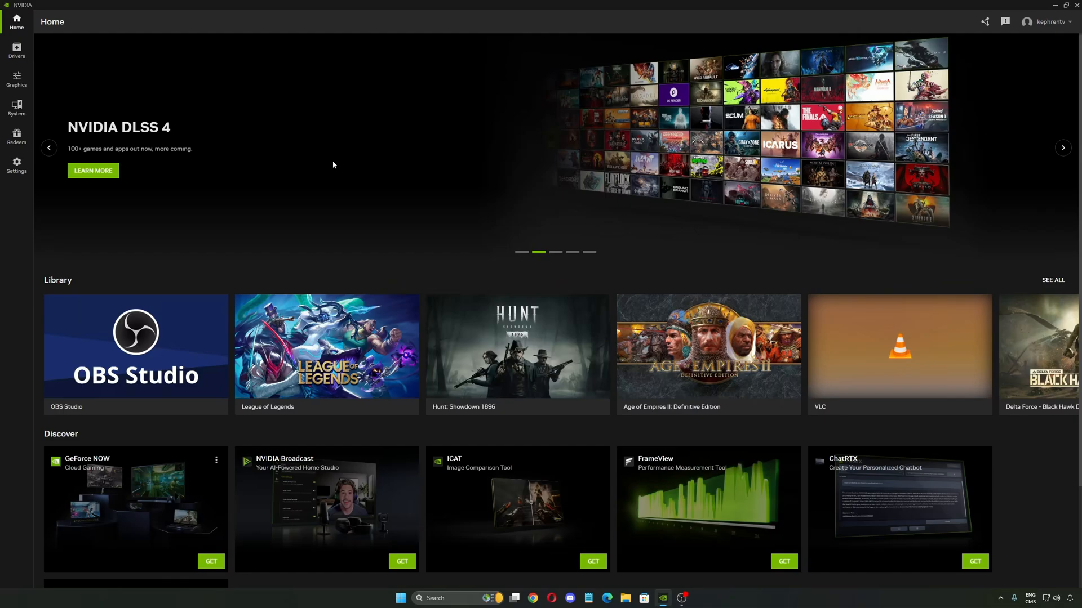
# - Open the Drivers page and scroll through the Game Ready Driver's What's New and What's Fixed notes
pyautogui.click(15, 49)
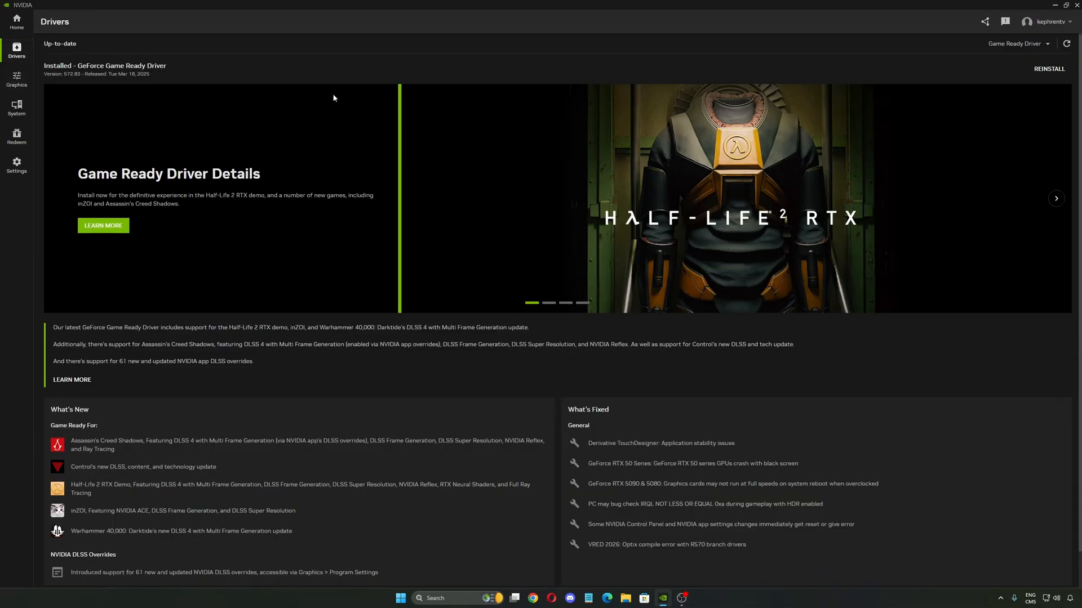
pyautogui.moveTo(1015, 56)
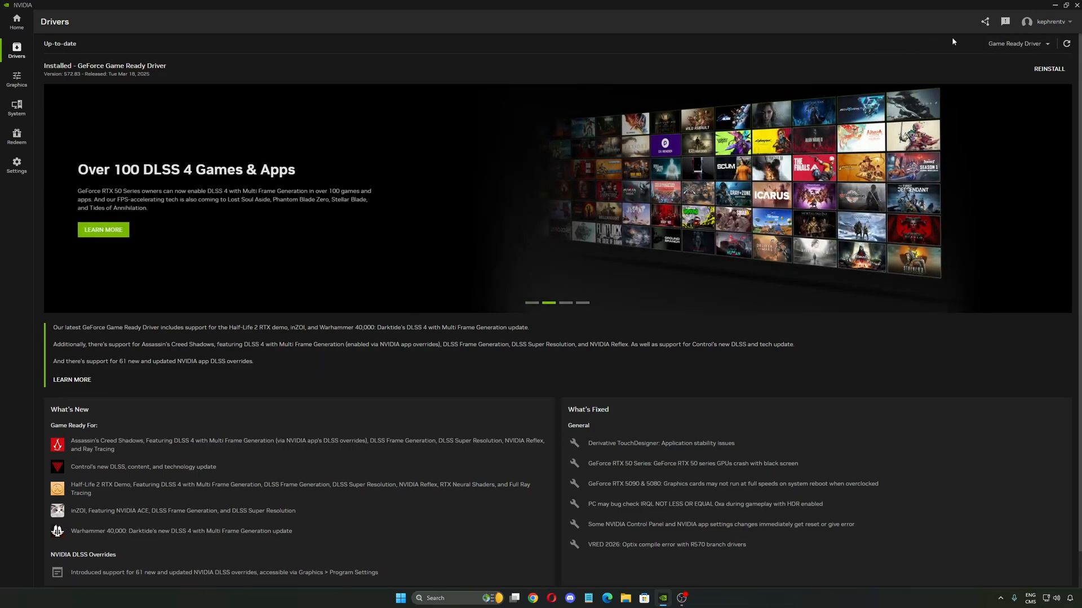
pyautogui.moveTo(193, 35)
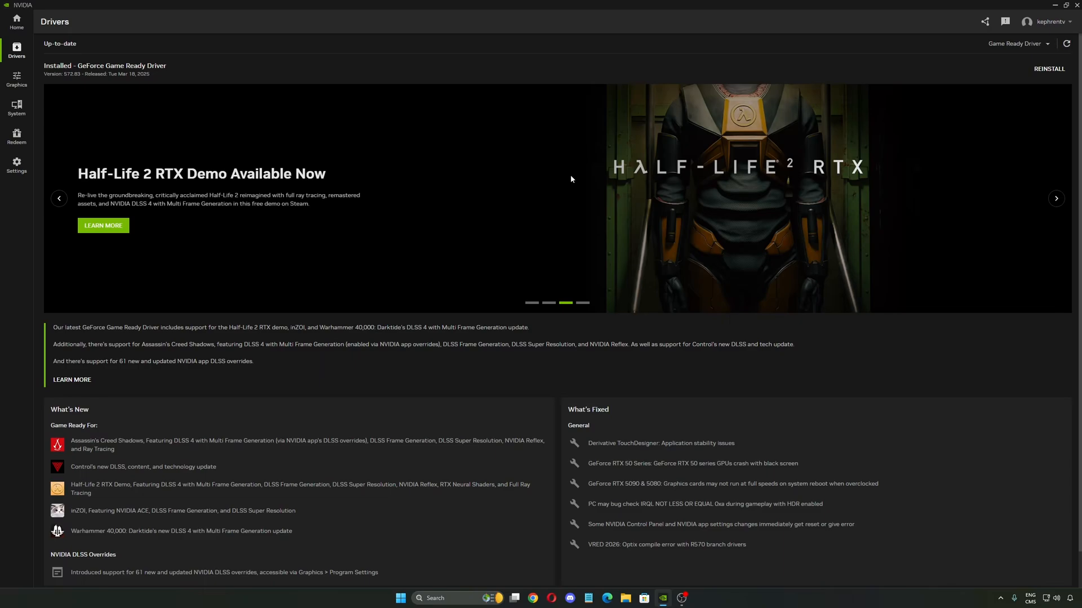
pyautogui.scroll(-3)
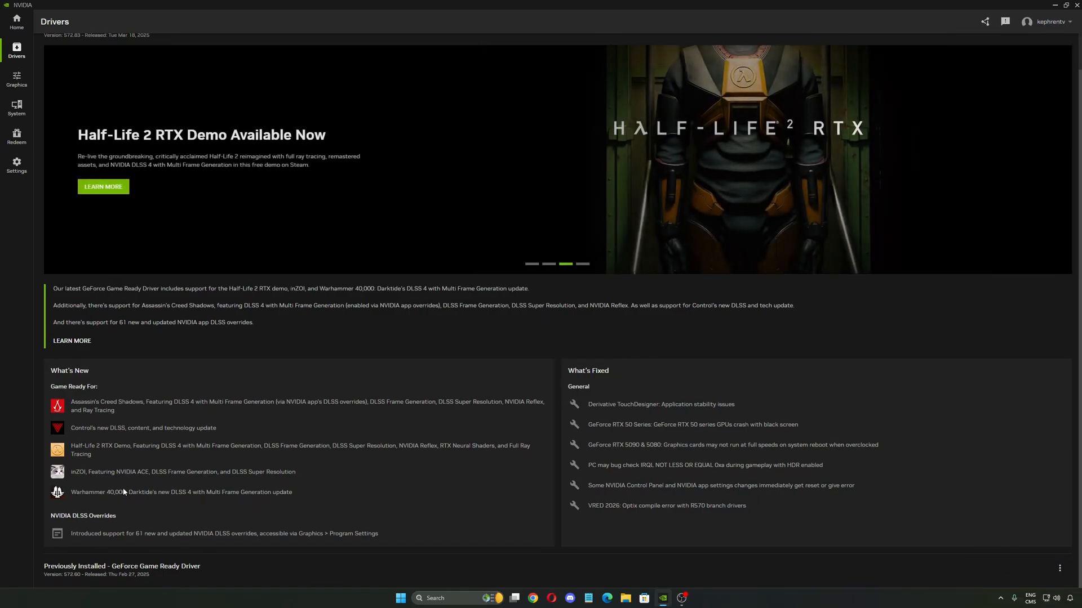
pyautogui.moveTo(469, 394)
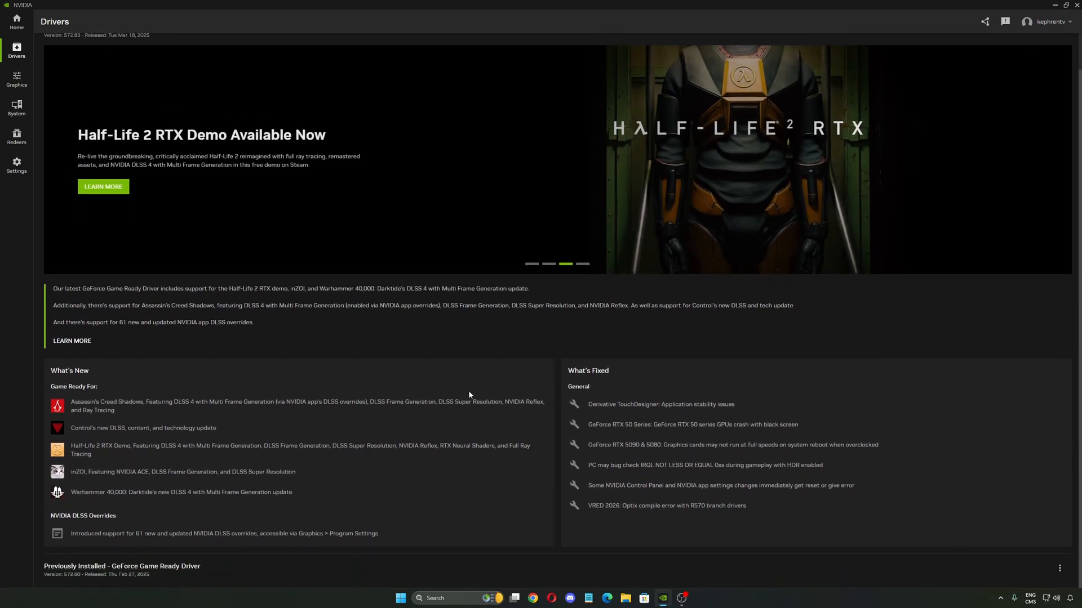
# - Open the System page for the display and G-SYNC settings
pyautogui.click(15, 108)
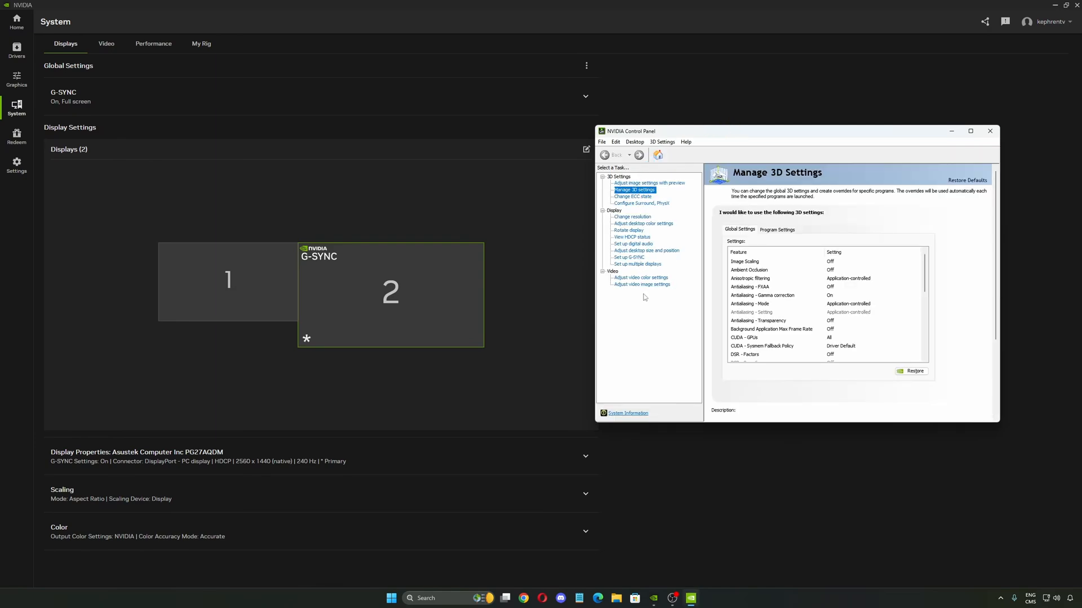
pyautogui.moveTo(132, 59)
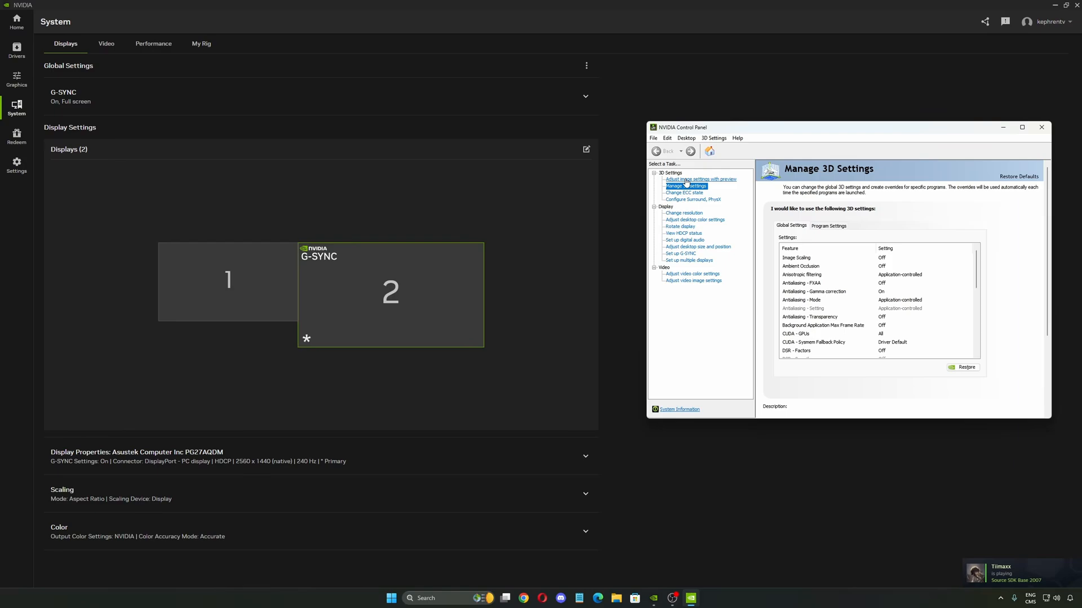
pyautogui.moveTo(214, 56)
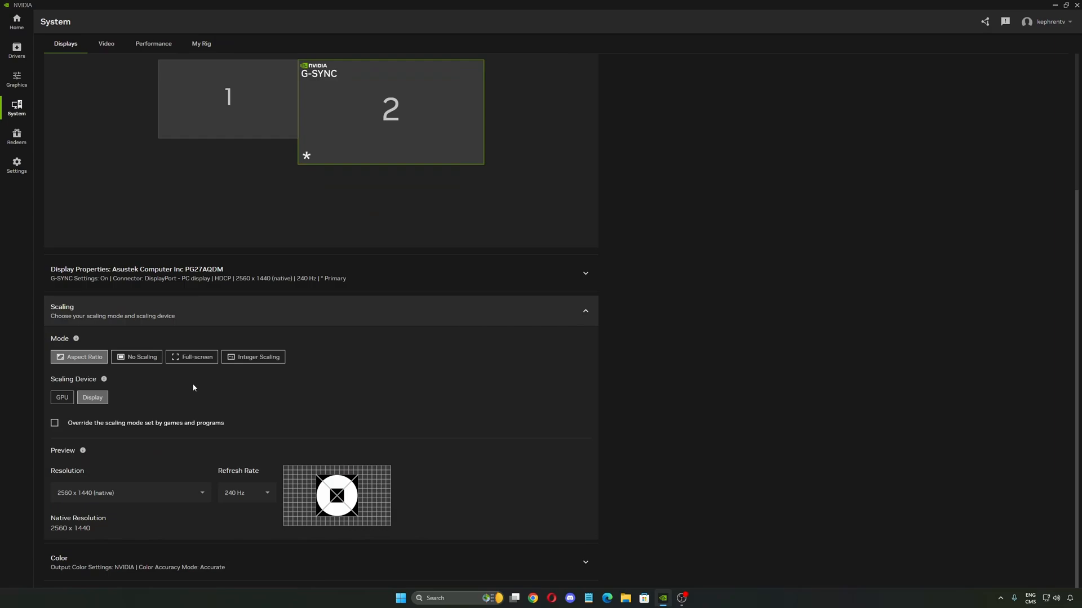
pyautogui.moveTo(144, 475)
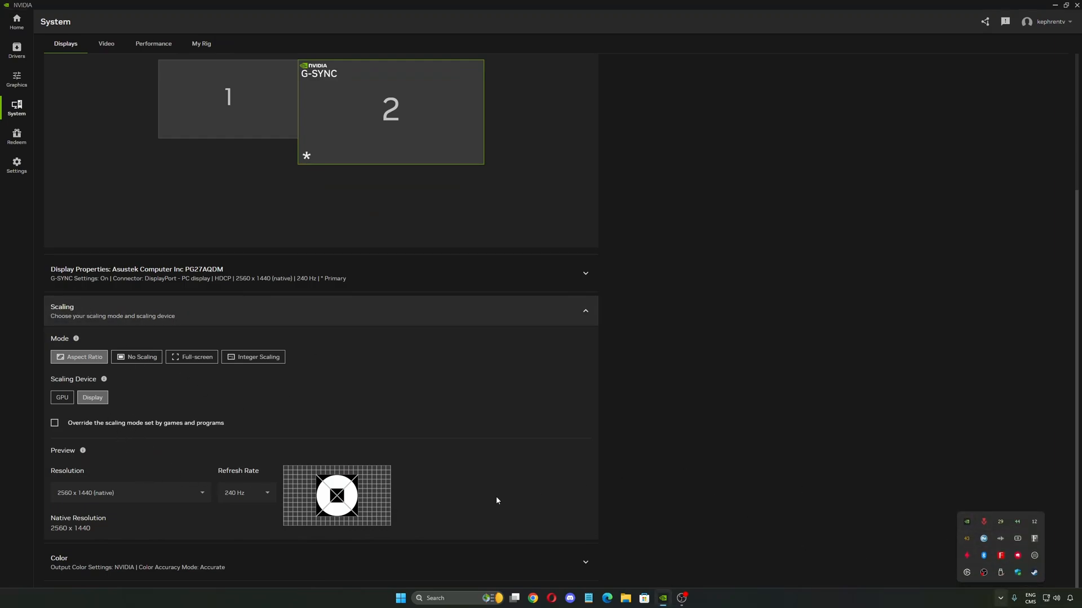
# - Expand the Color section and scroll through colour depth, format, dynamic range and channel options
pyautogui.click(585, 565)
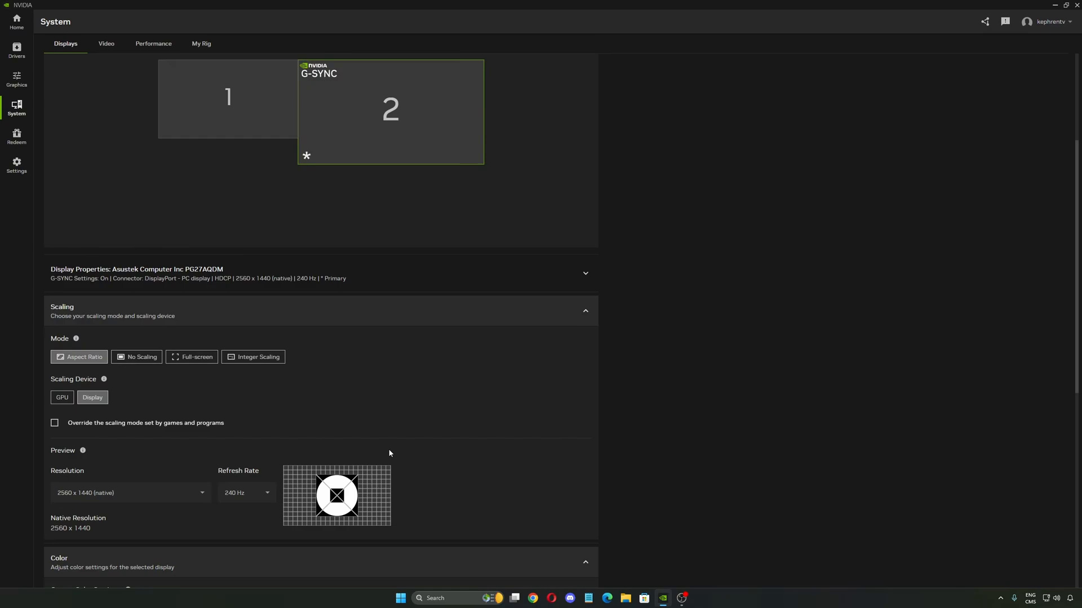
pyautogui.scroll(-3)
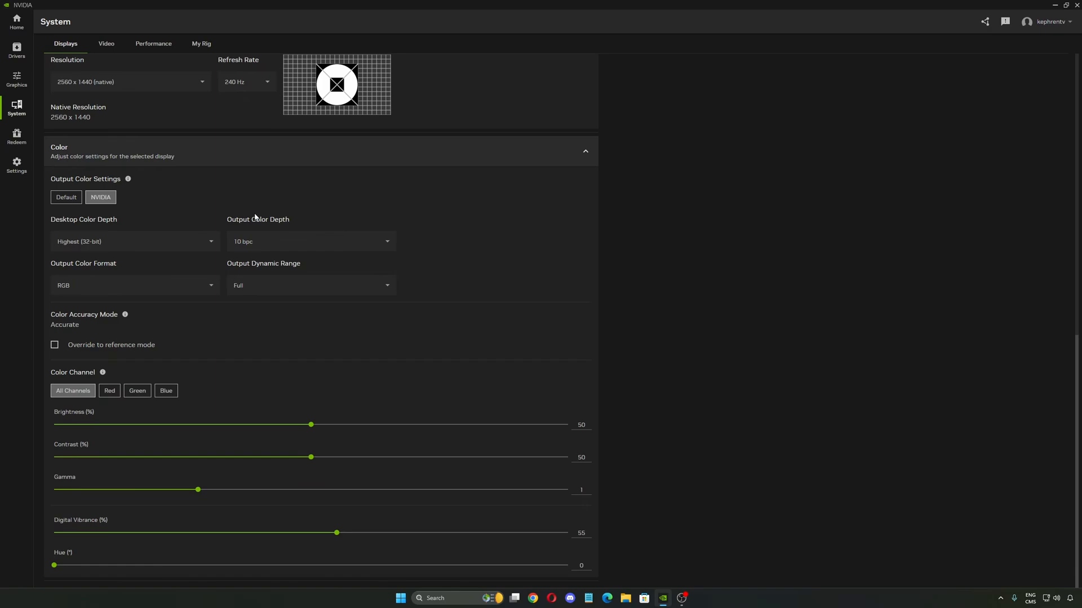
pyautogui.moveTo(268, 270)
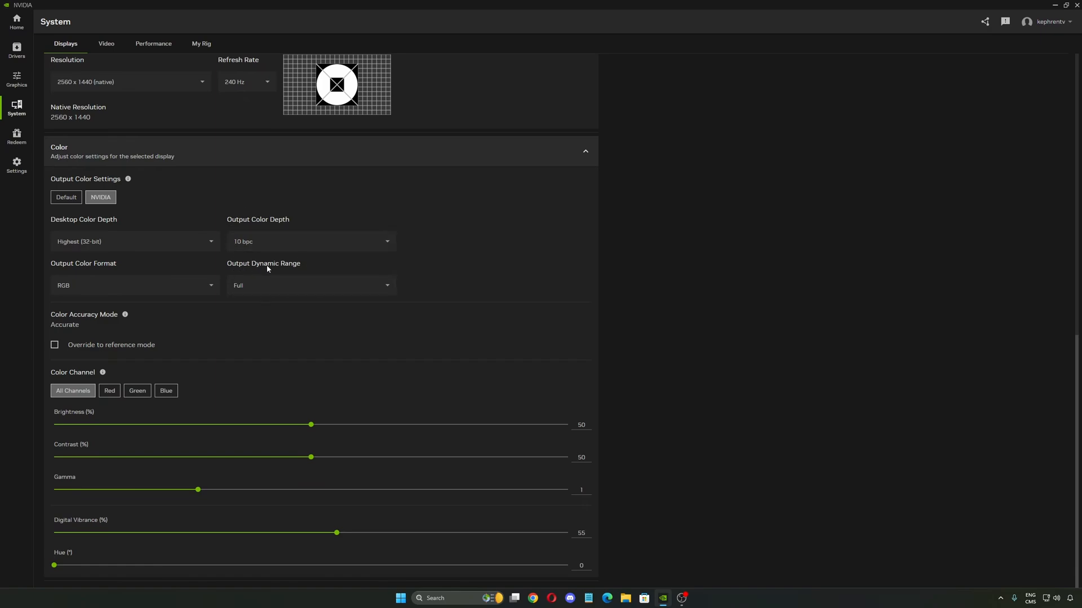
pyautogui.moveTo(96, 504)
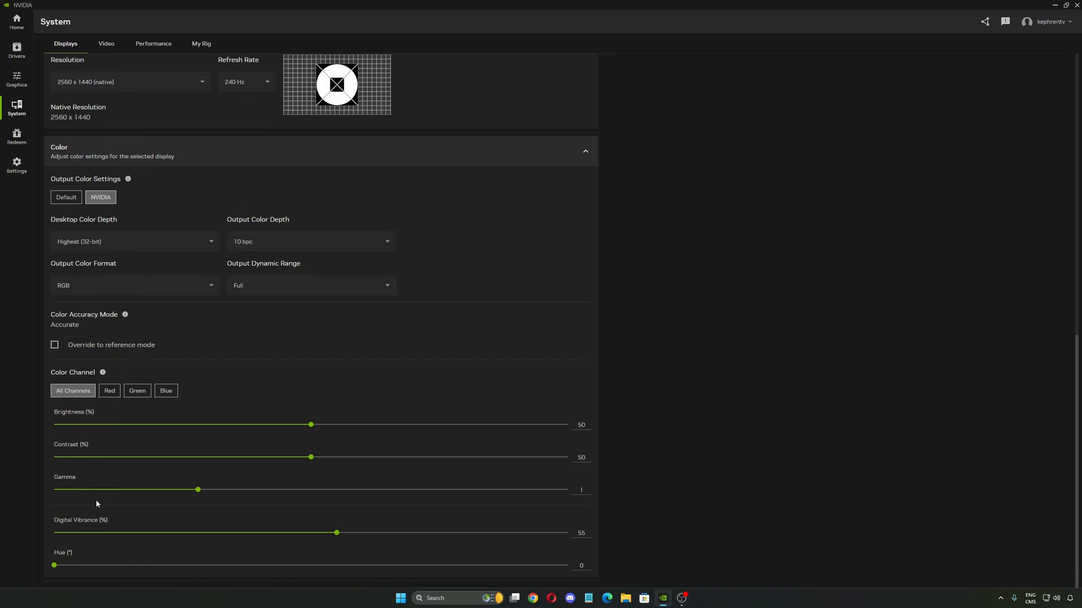
pyautogui.moveTo(306, 389)
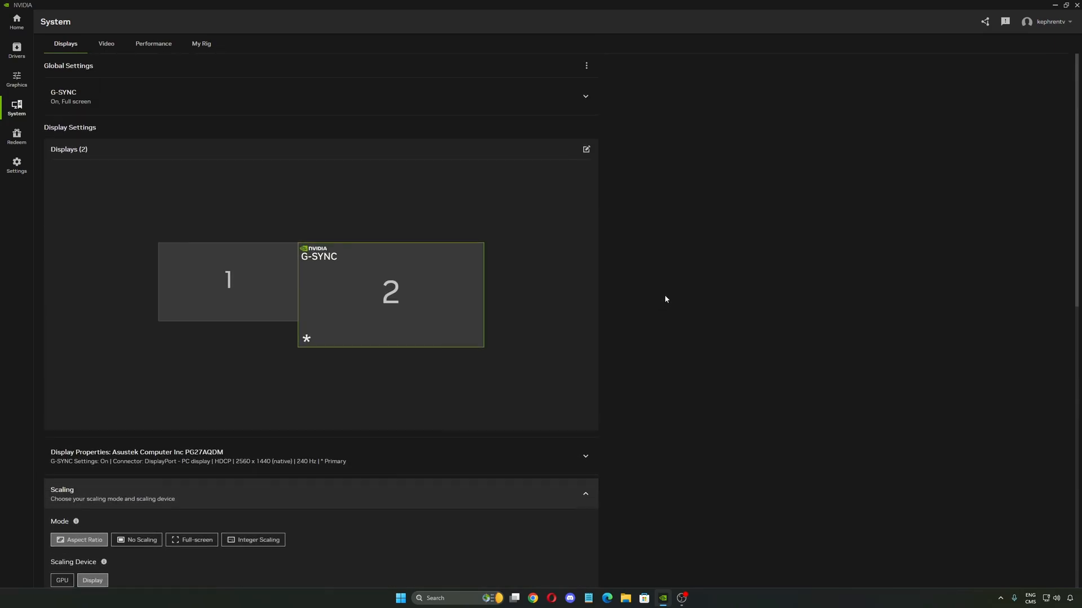
# - Show Path of Exile 2's per-game graphics settings and scroll down to Driver Settings
pyautogui.click(17, 77)
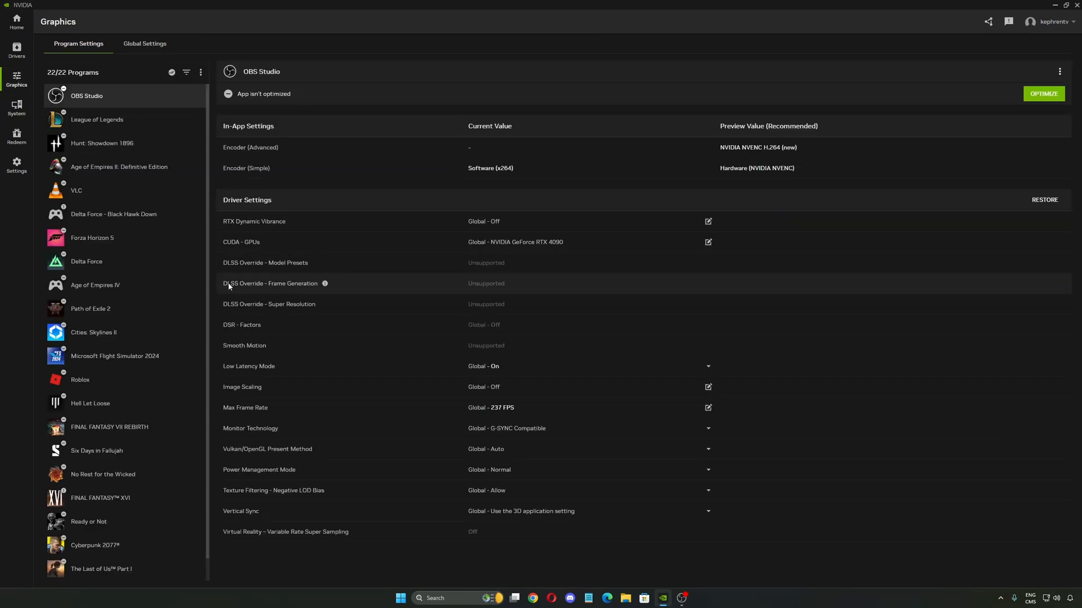
pyautogui.moveTo(124, 320)
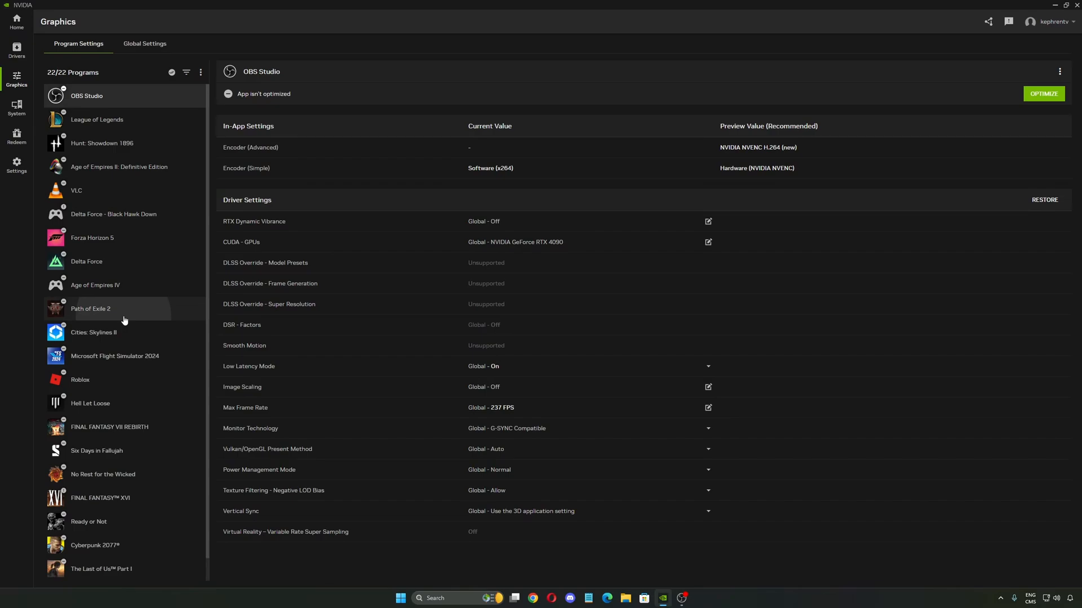
pyautogui.click(90, 308)
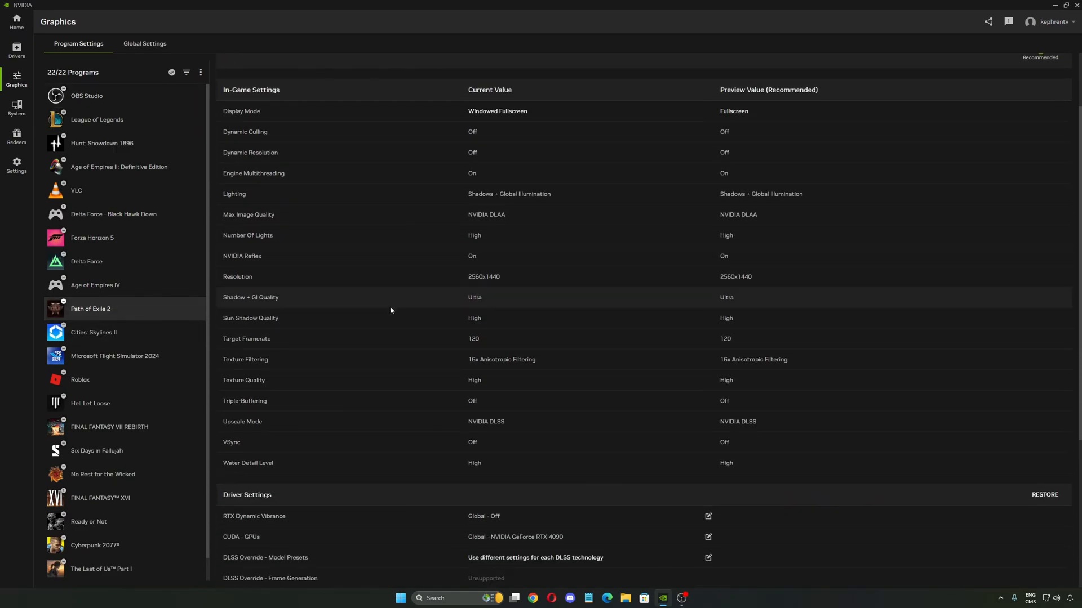
pyautogui.scroll(-3)
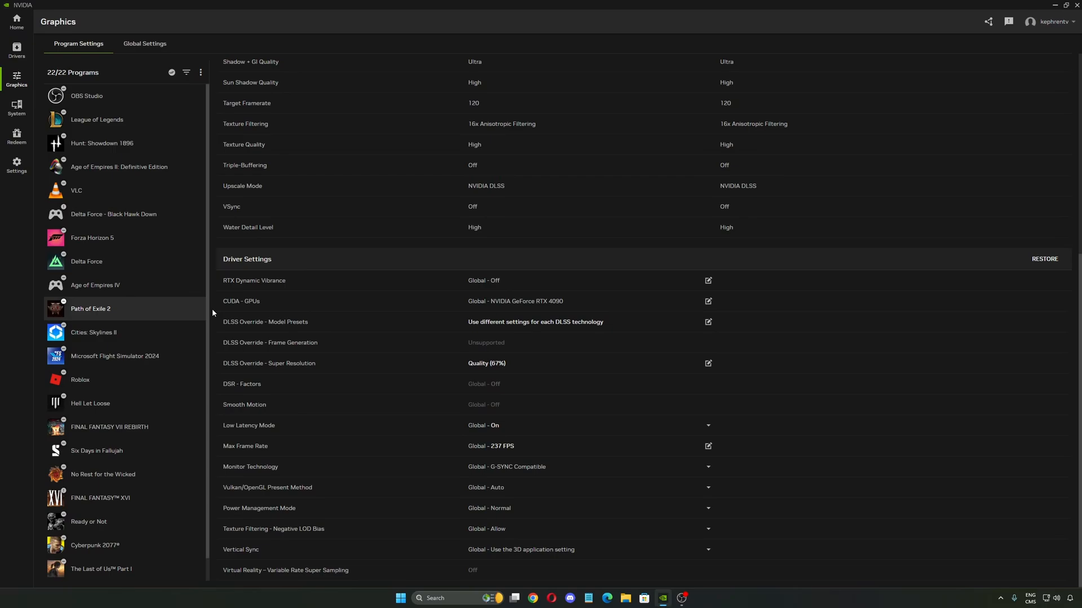
pyautogui.moveTo(461, 287)
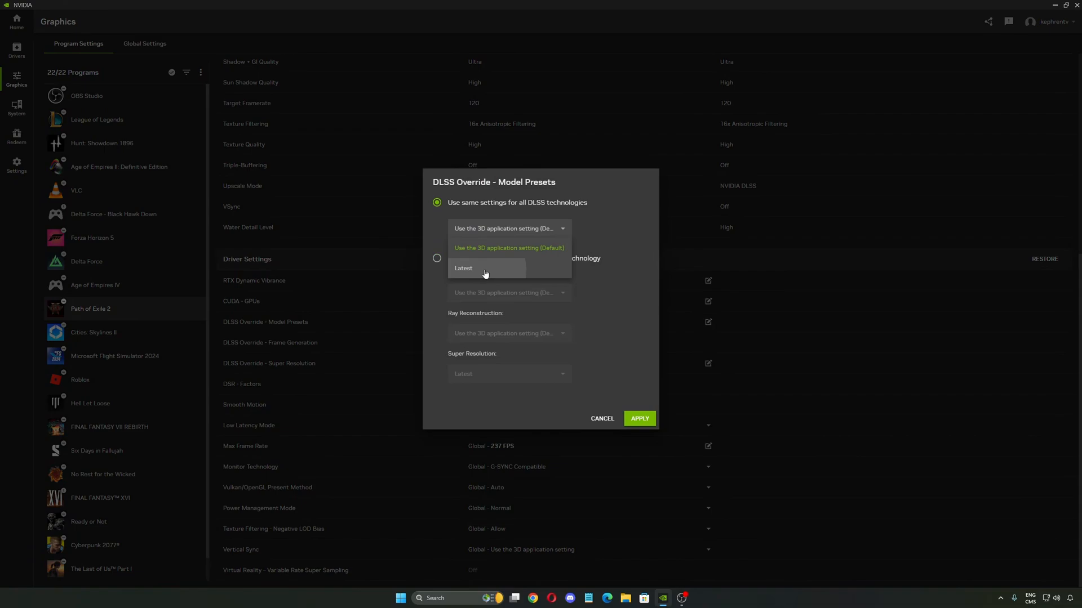
# - Pick Latest as the preset for all DLSS technologies, then close the options without applying
pyautogui.click(464, 268)
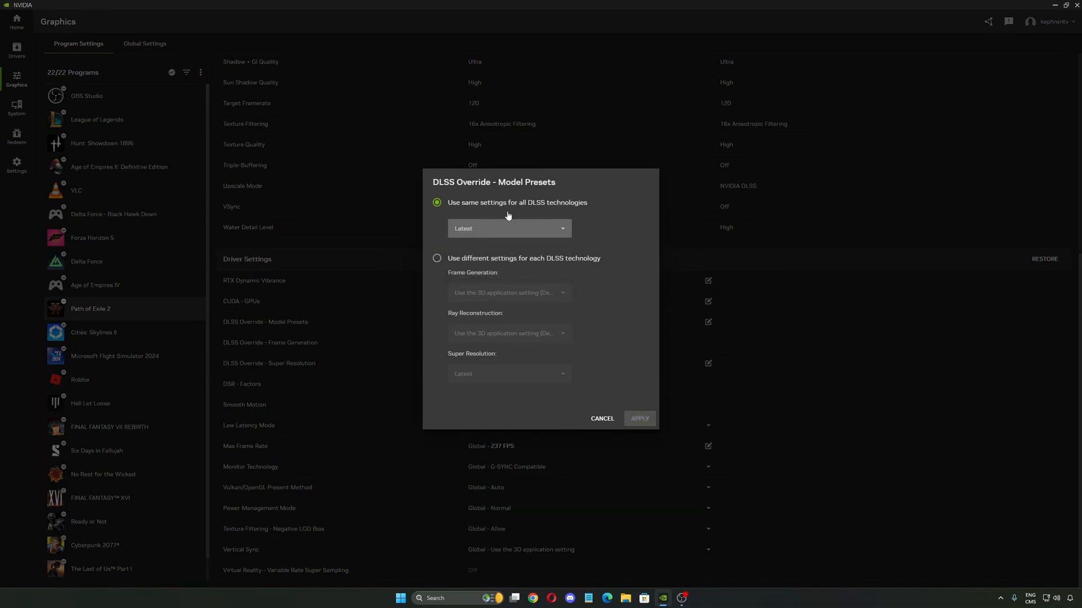
pyautogui.moveTo(449, 244)
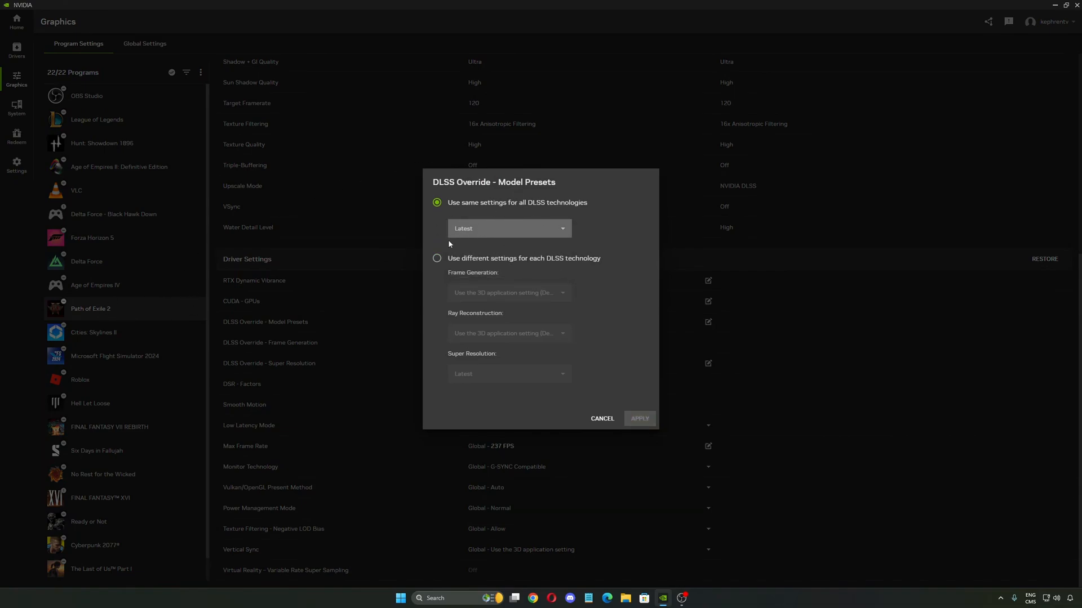
pyautogui.click(637, 419)
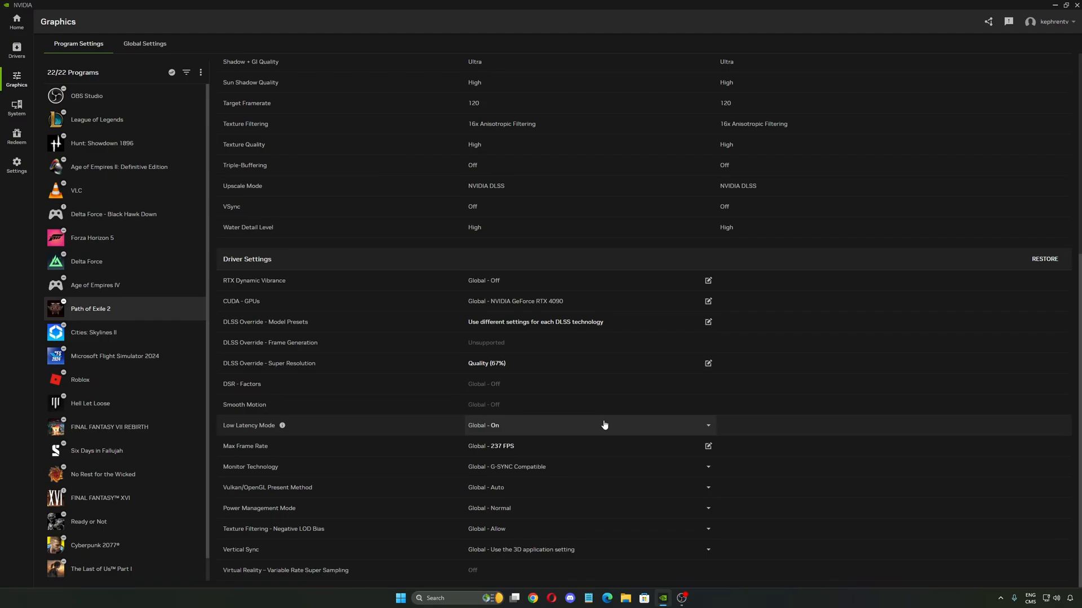
pyautogui.moveTo(249, 364)
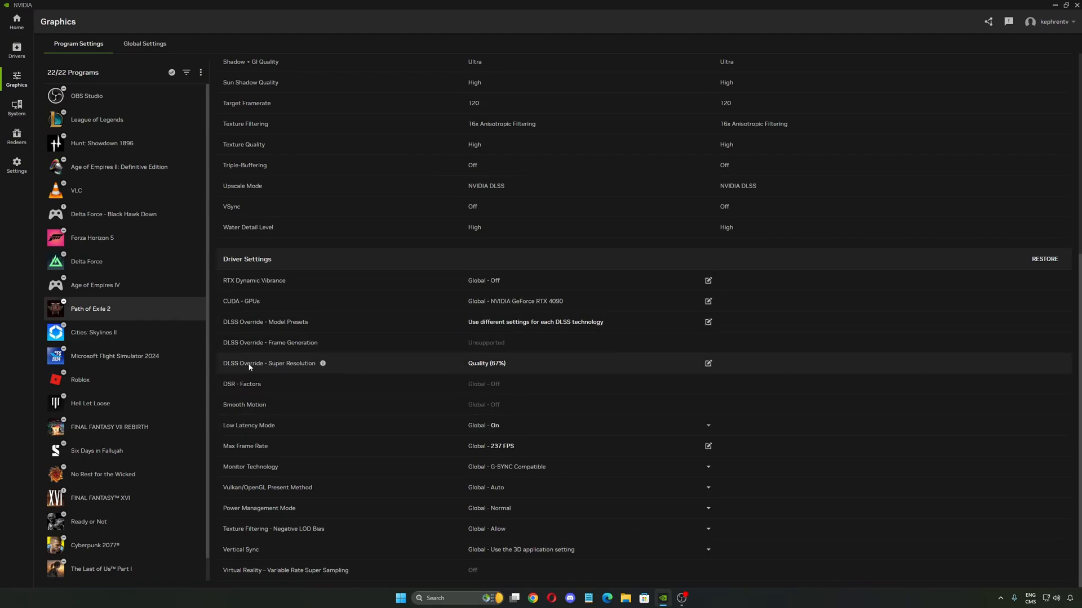
pyautogui.moveTo(567, 372)
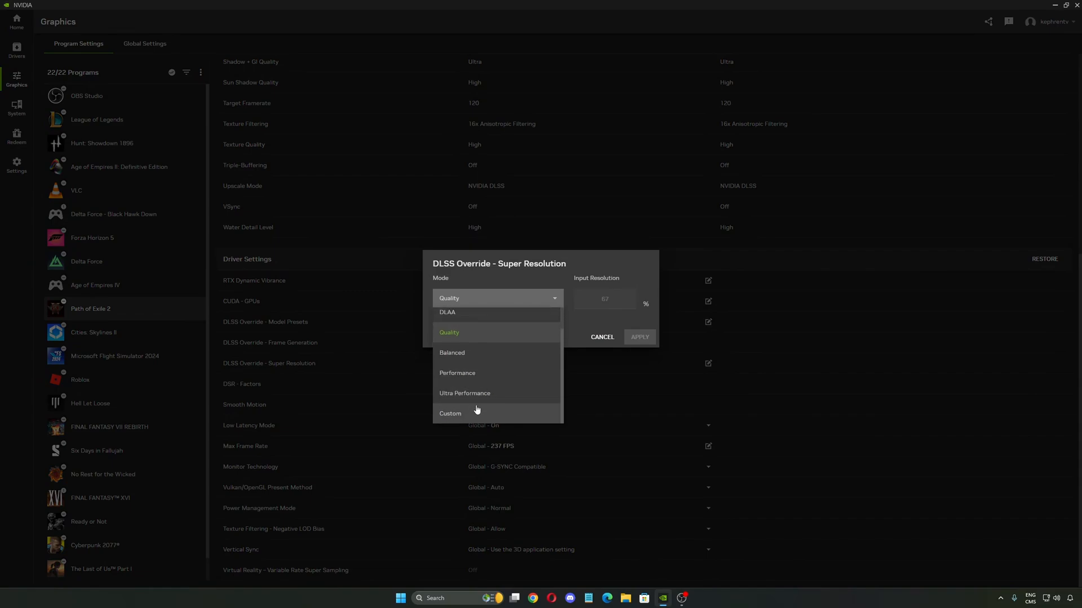
pyautogui.moveTo(483, 400)
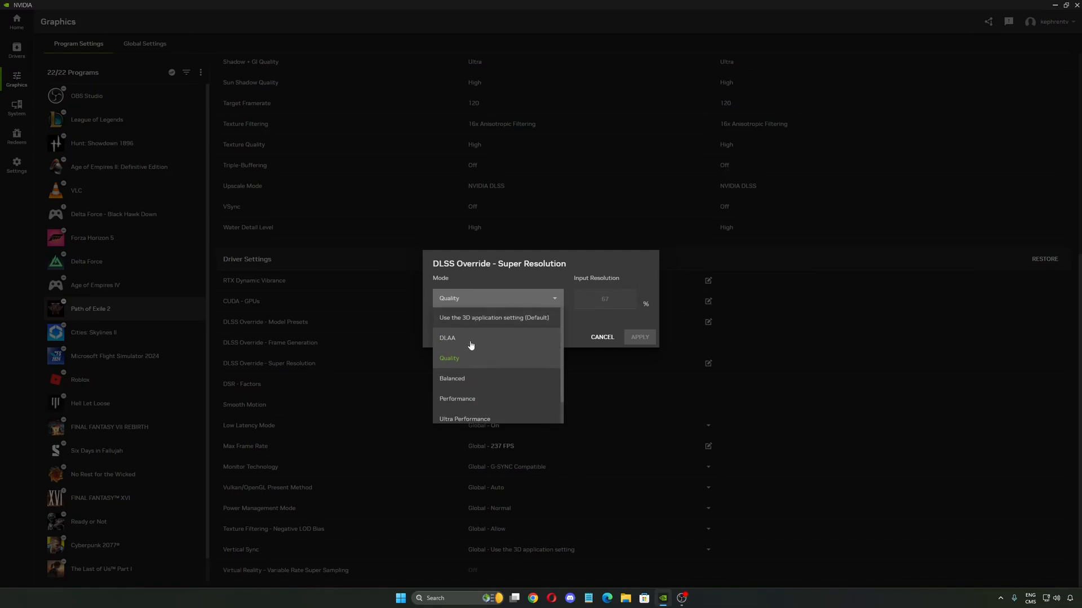
pyautogui.moveTo(448, 339)
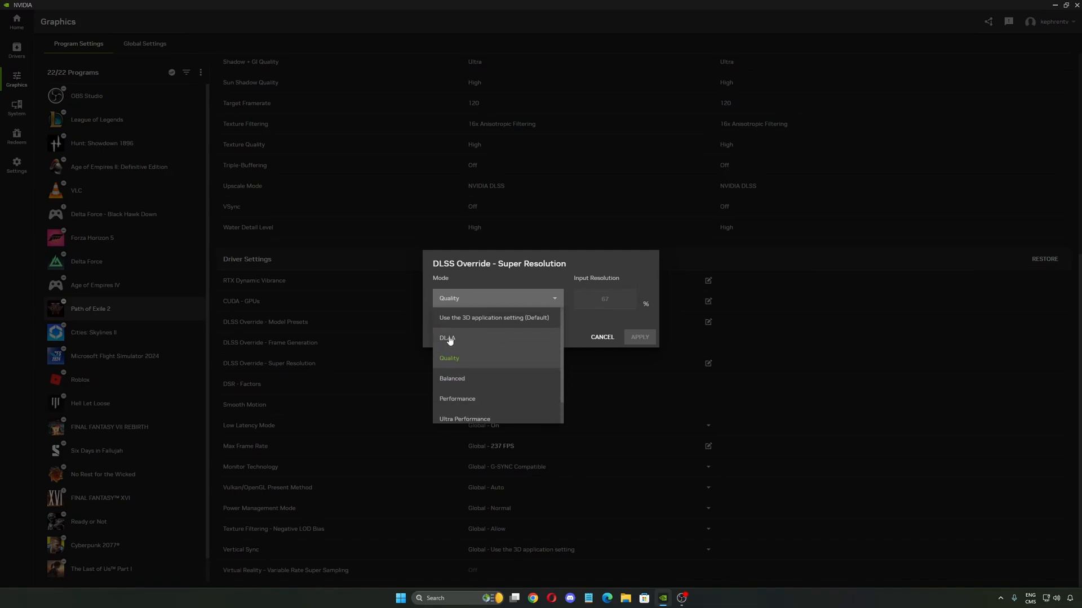
pyautogui.moveTo(471, 341)
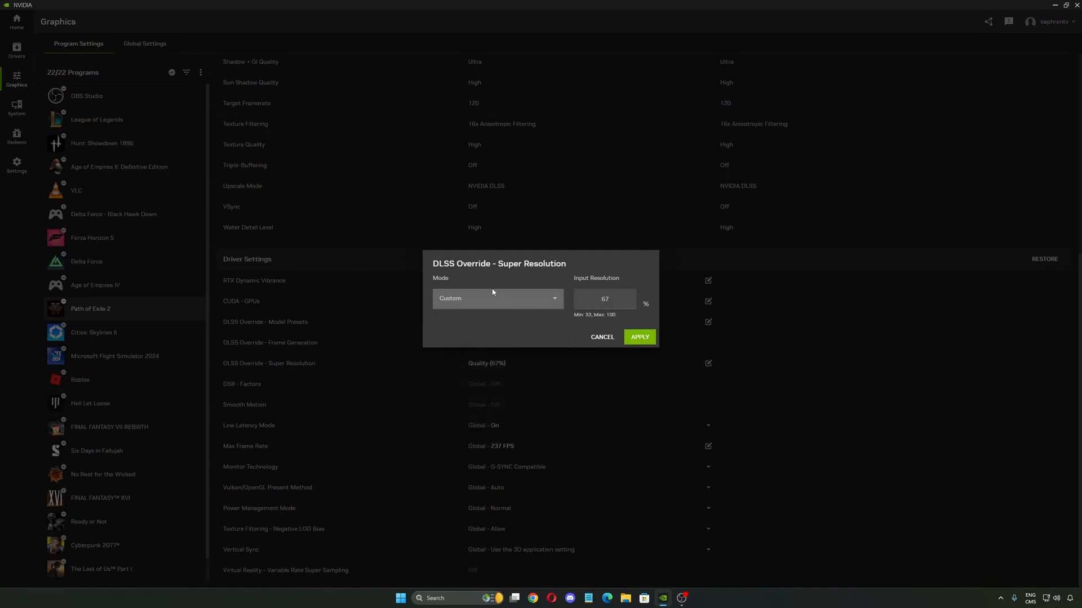
# - Select the Input Resolution value and switch the upscaling mode back to Quality
pyautogui.click(606, 298)
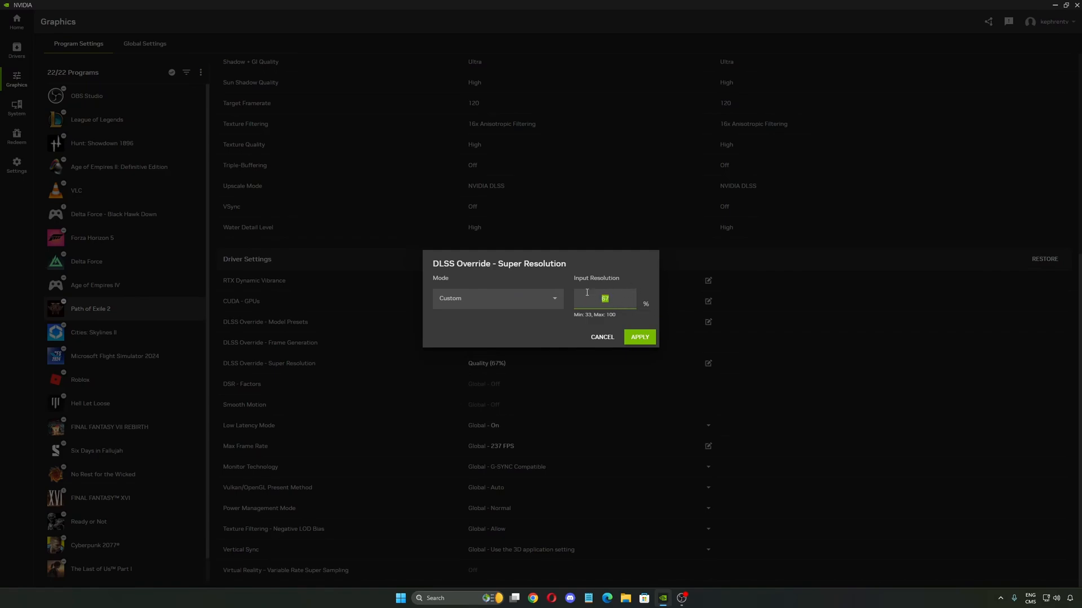
pyautogui.click(496, 298)
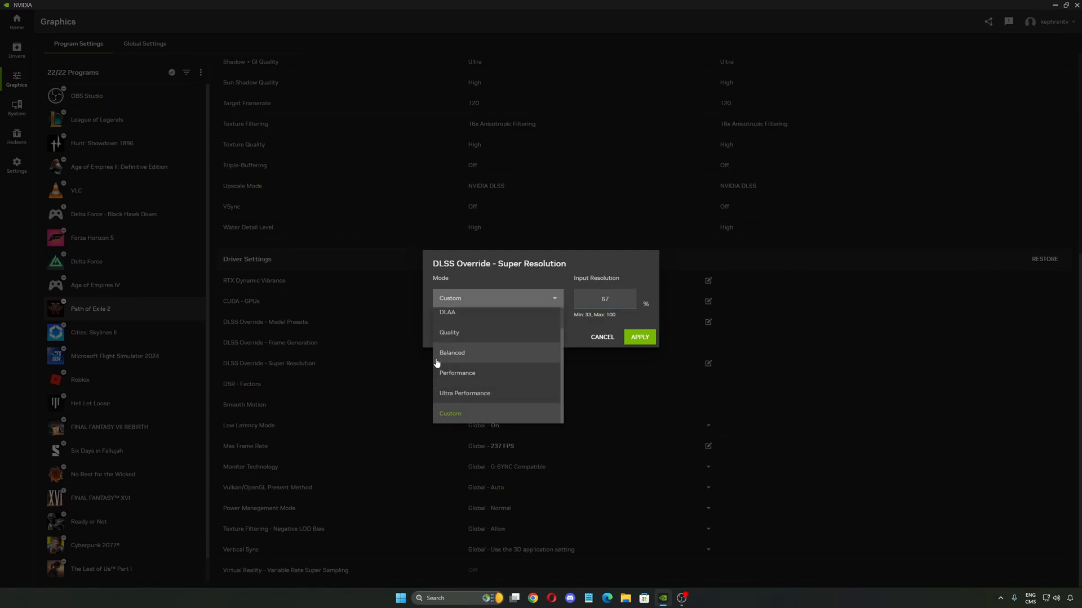
pyautogui.click(449, 333)
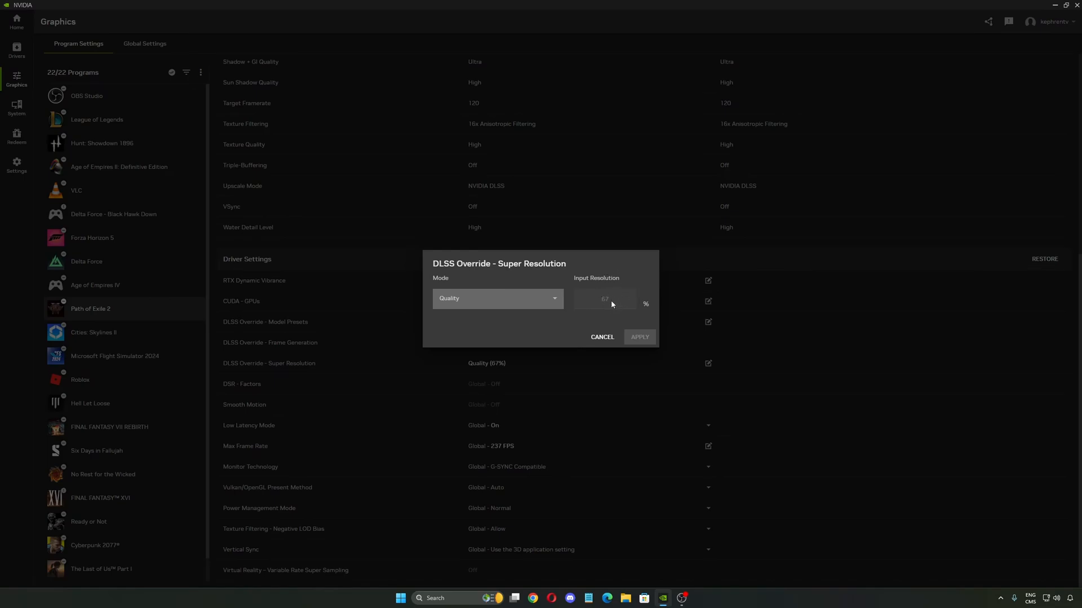
pyautogui.moveTo(602, 275)
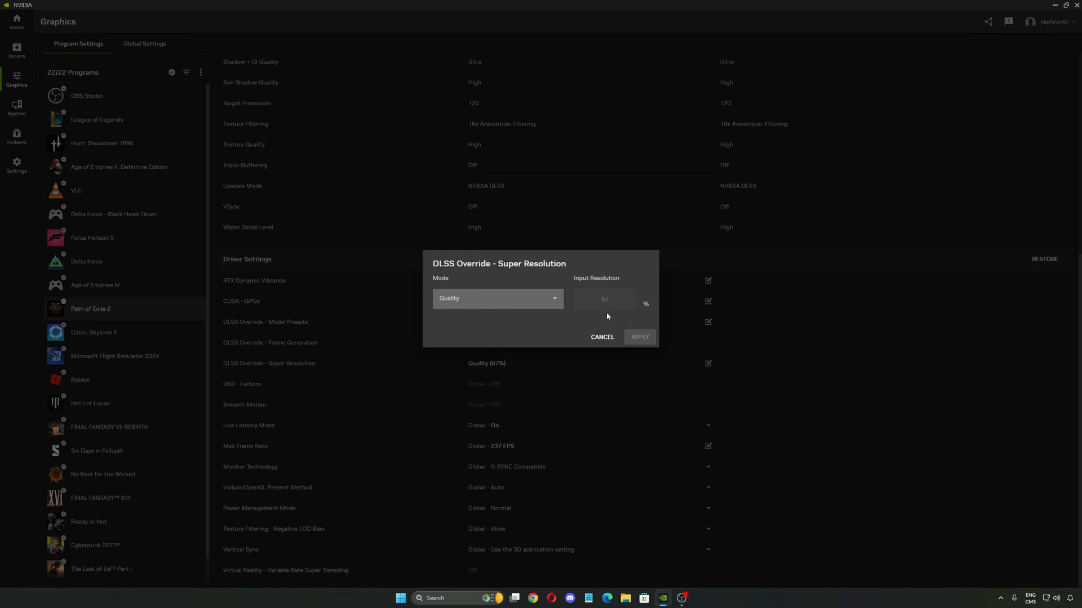
pyautogui.moveTo(454, 285)
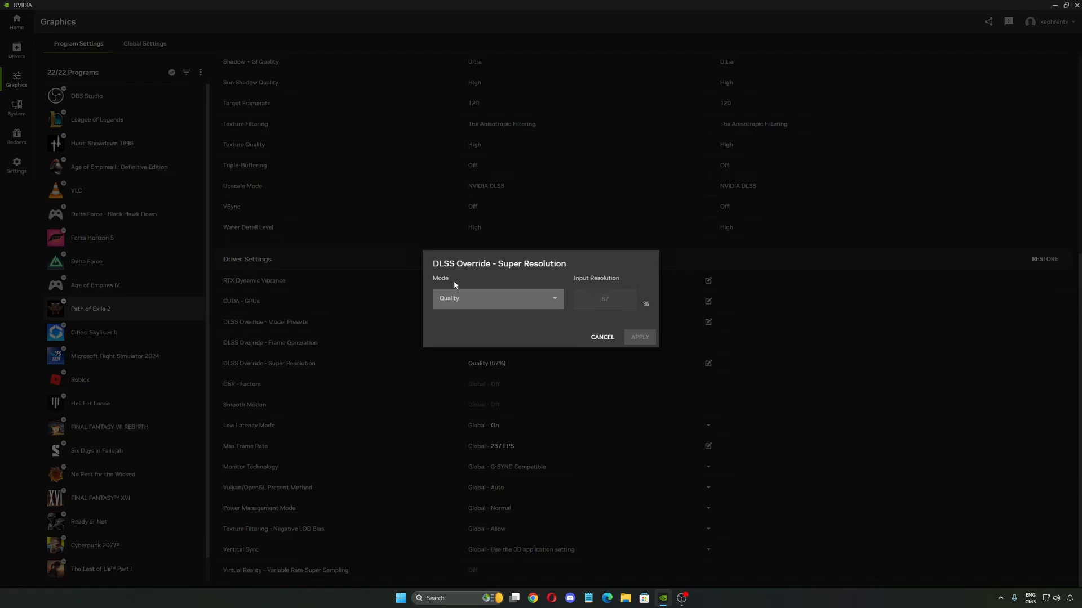
# - Set the Super Resolution mode to Custom with 80% input resolution and apply it
pyautogui.click(496, 298)
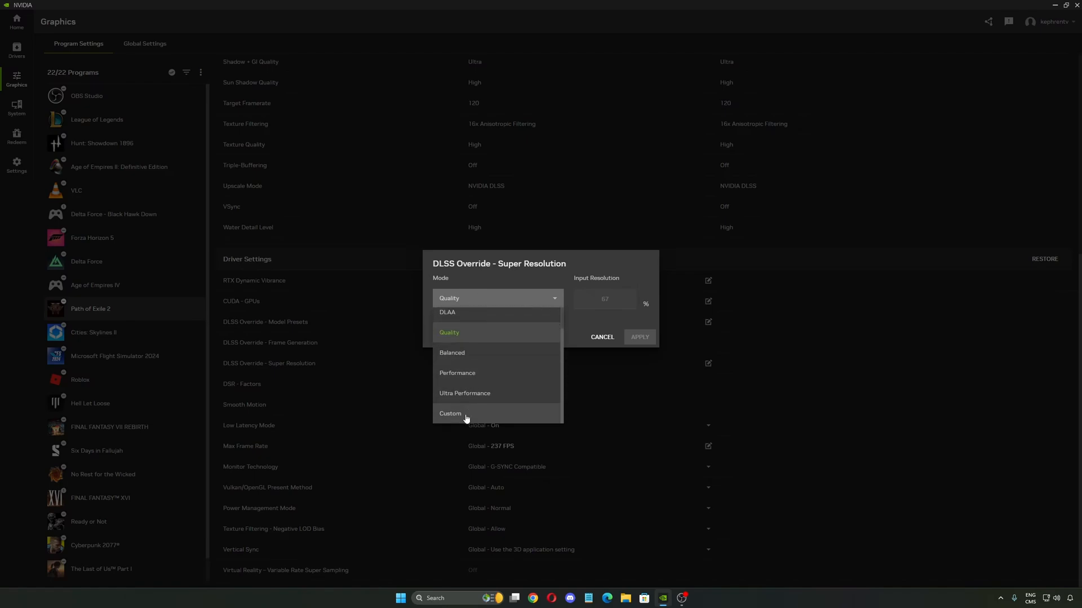
pyautogui.click(449, 413)
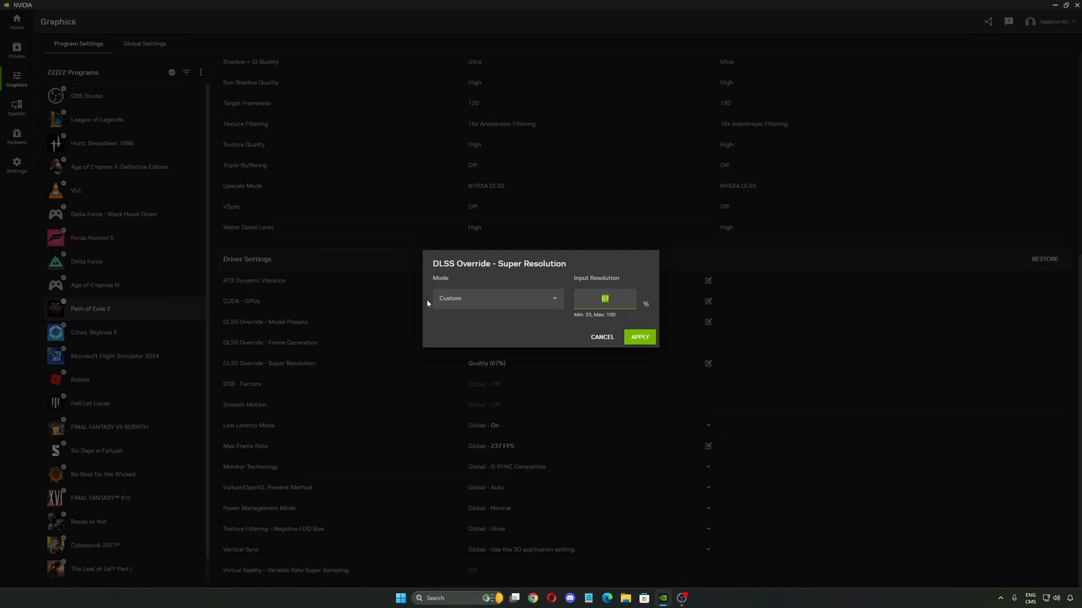
pyautogui.moveTo(612, 314)
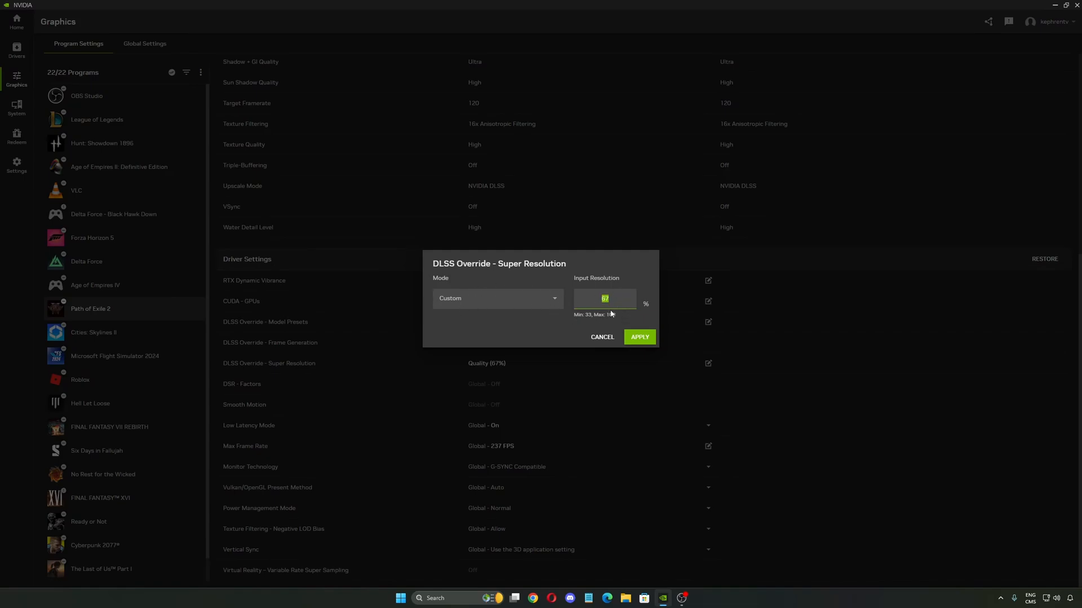
pyautogui.write('80')
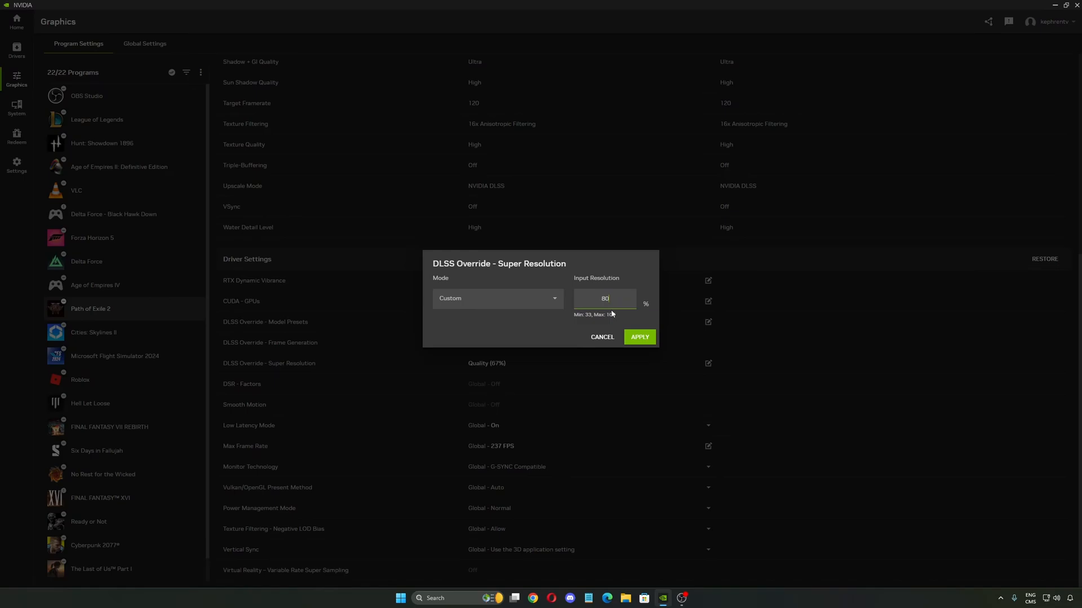
pyautogui.click(638, 336)
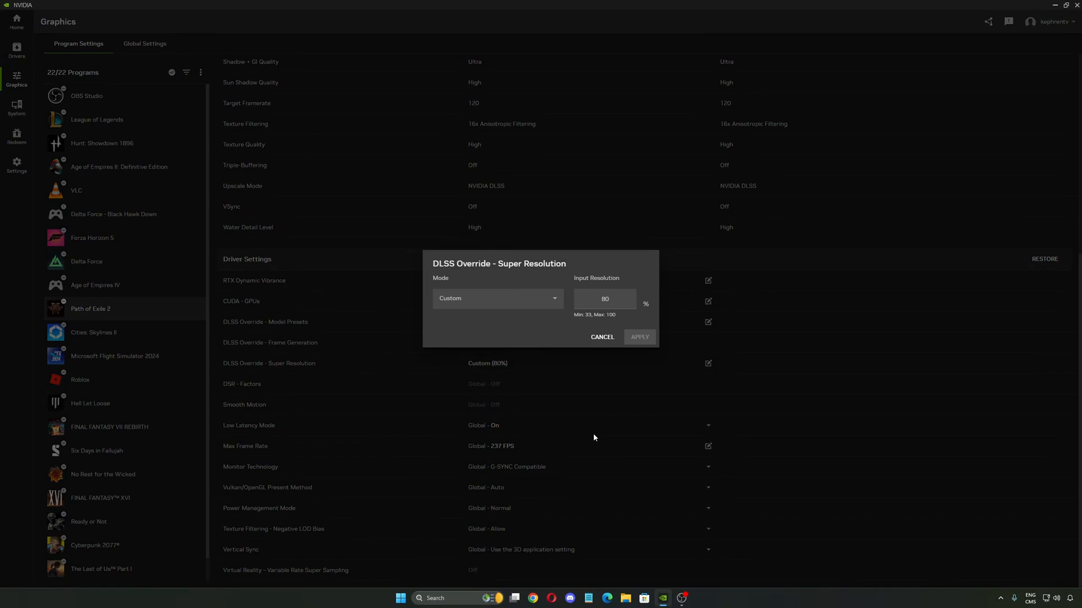
pyautogui.click(497, 298)
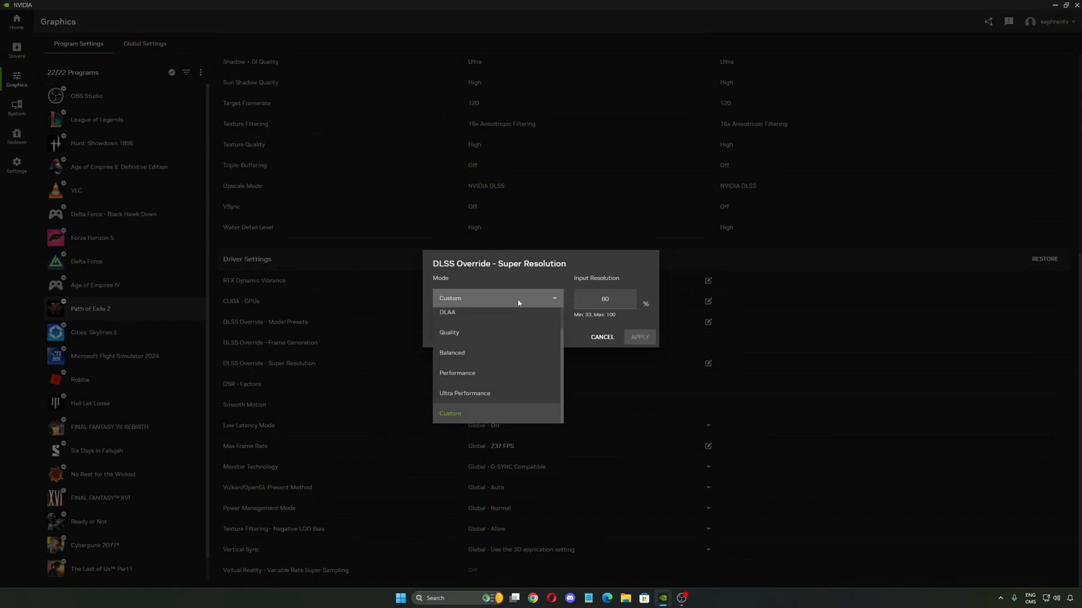
# - Switch the mode to Quality and back to Custom, then cancel to keep Custom 80%
pyautogui.click(449, 333)
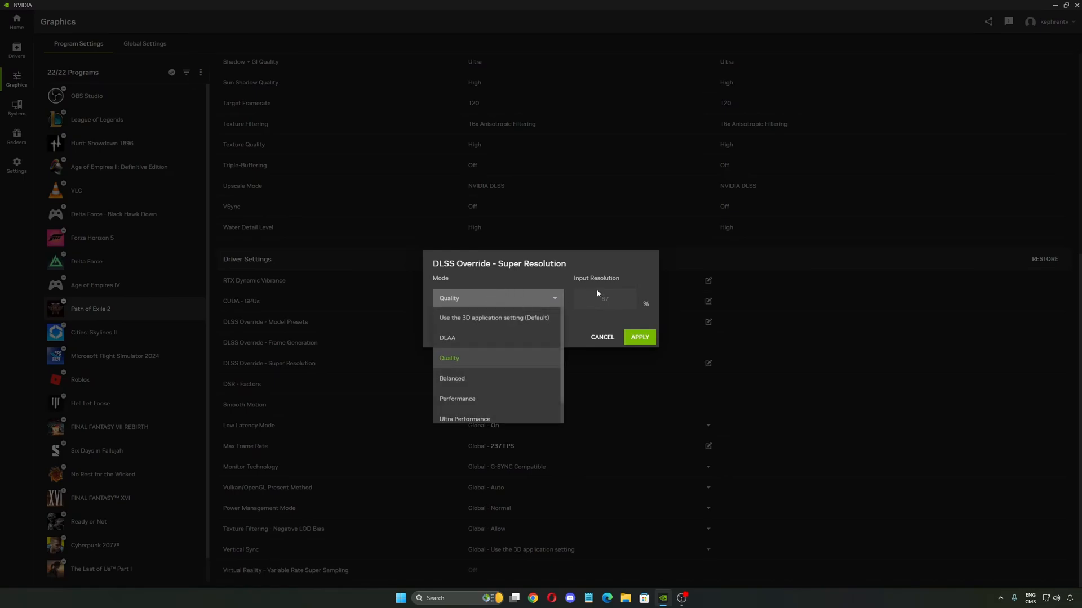
pyautogui.click(449, 359)
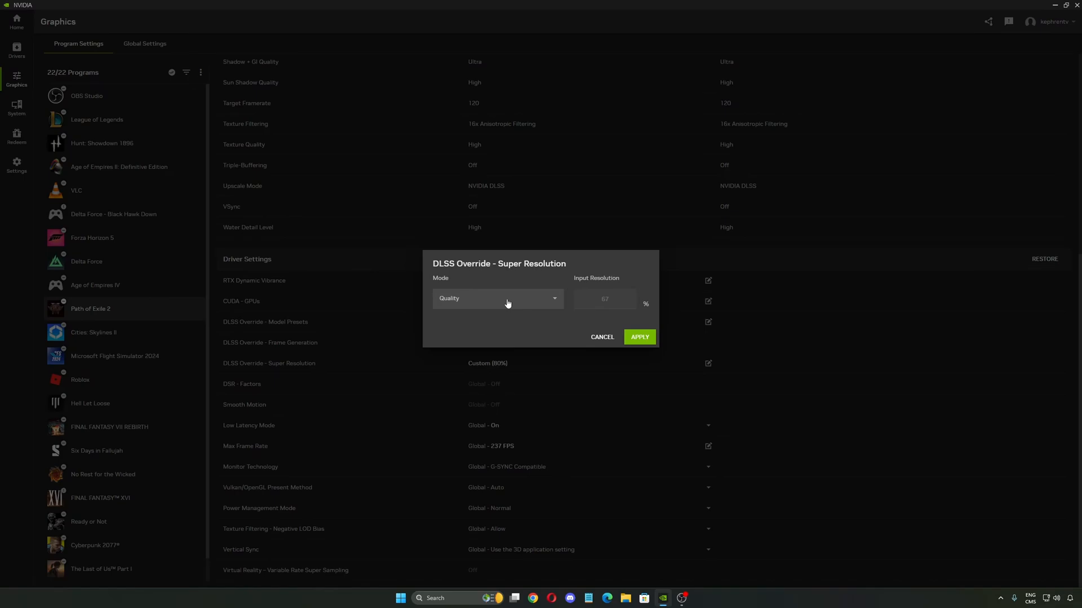
pyautogui.moveTo(716, 295)
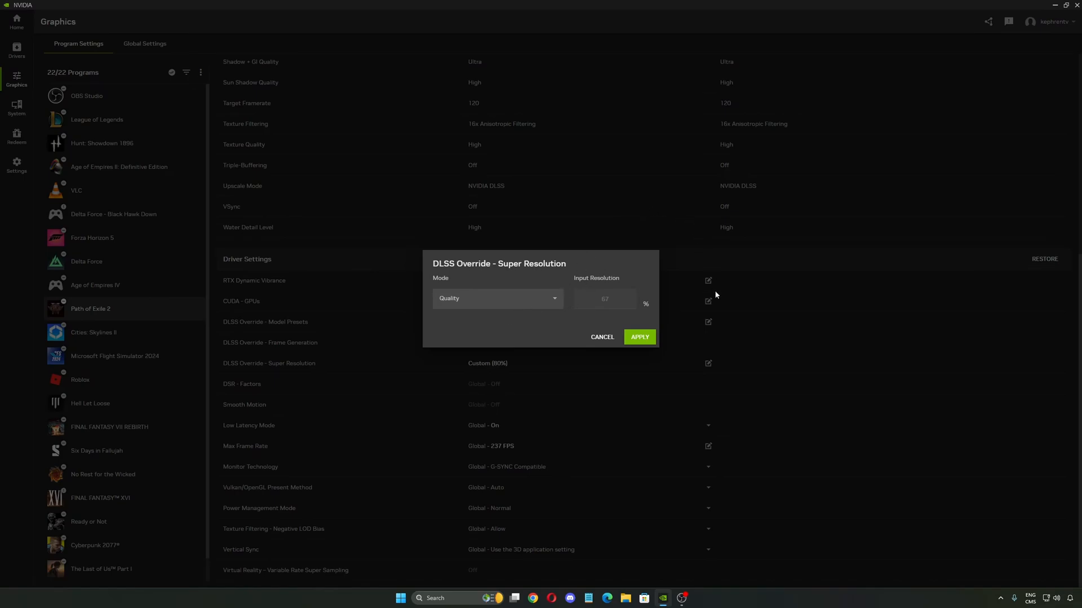
pyautogui.moveTo(586, 297)
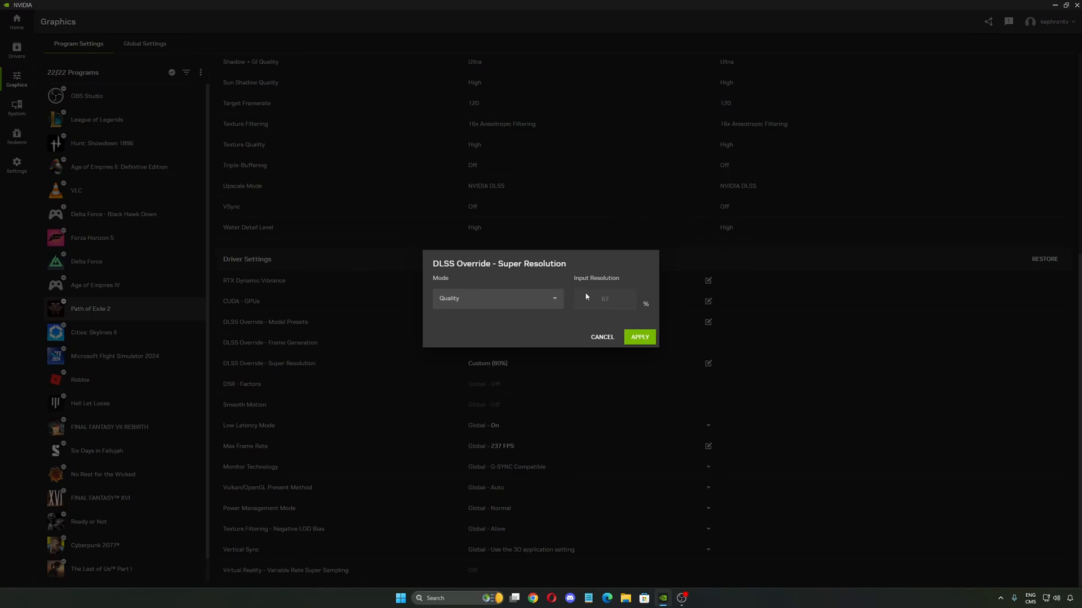
pyautogui.click(497, 298)
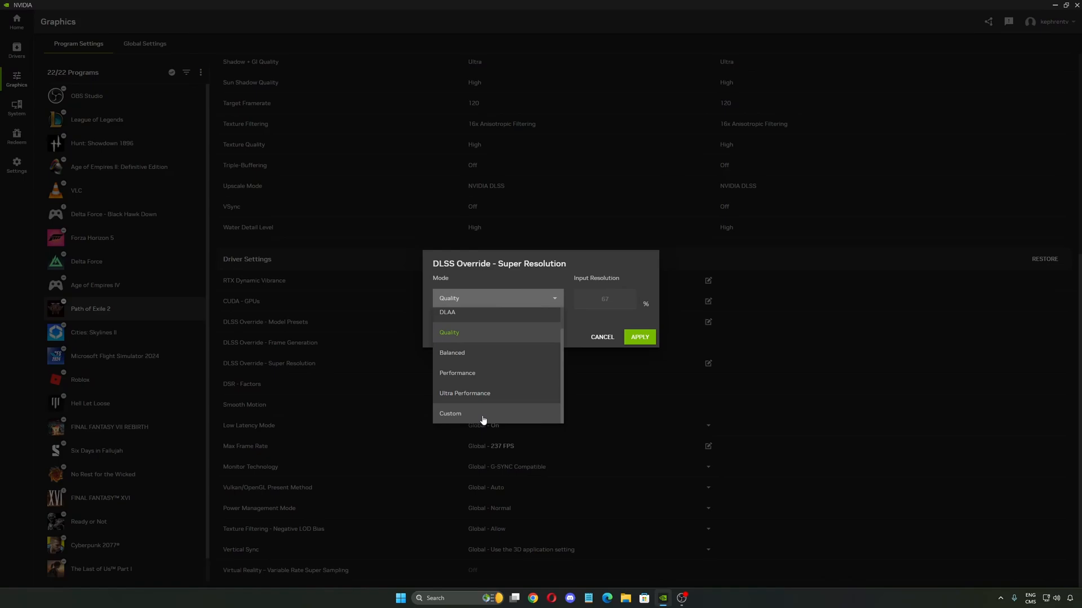
pyautogui.click(450, 414)
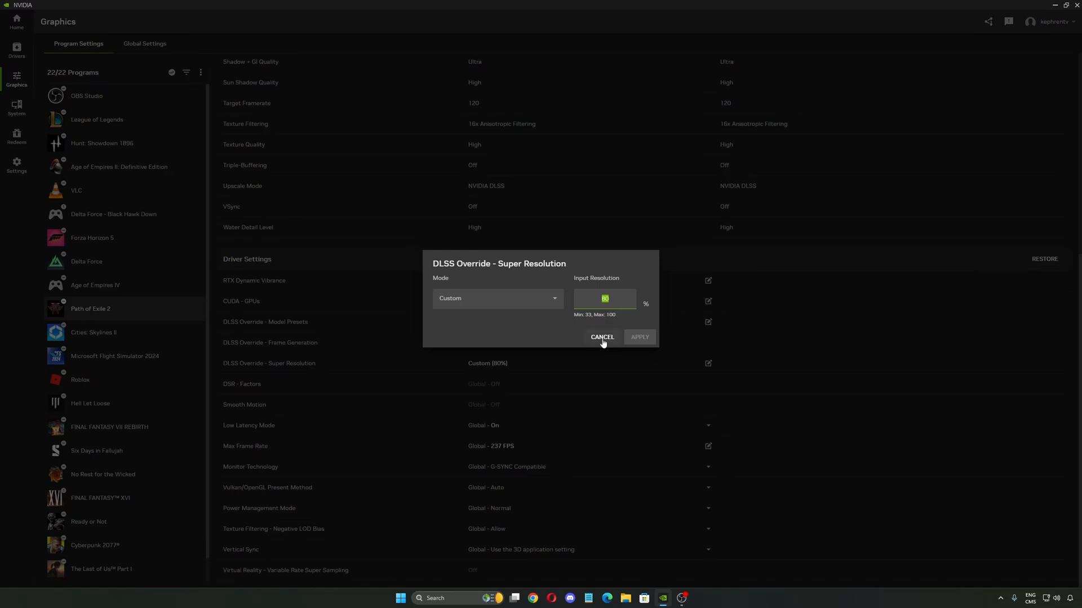
pyautogui.click(601, 337)
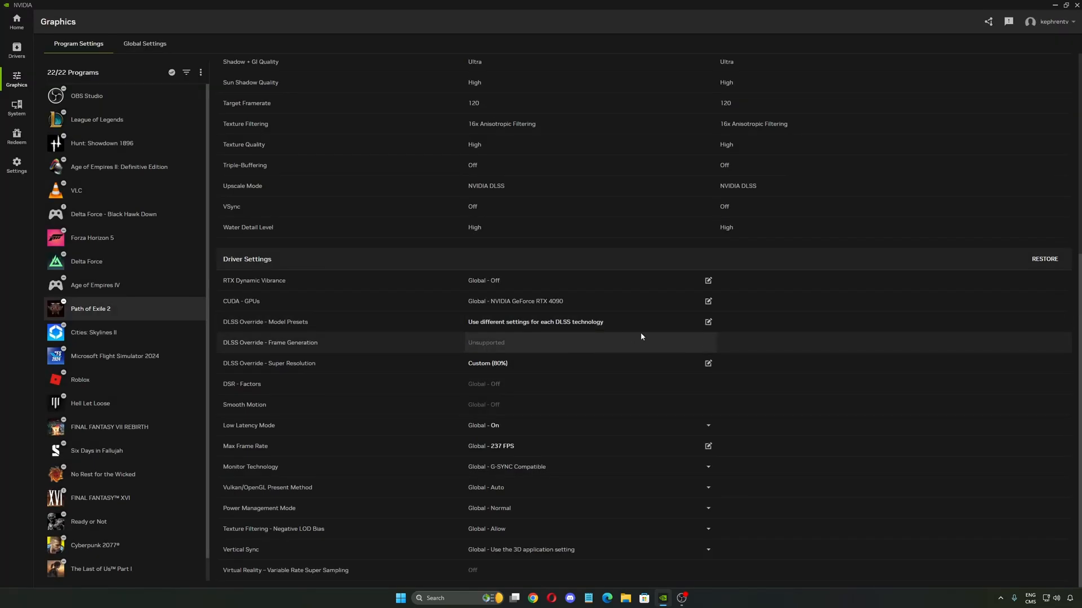